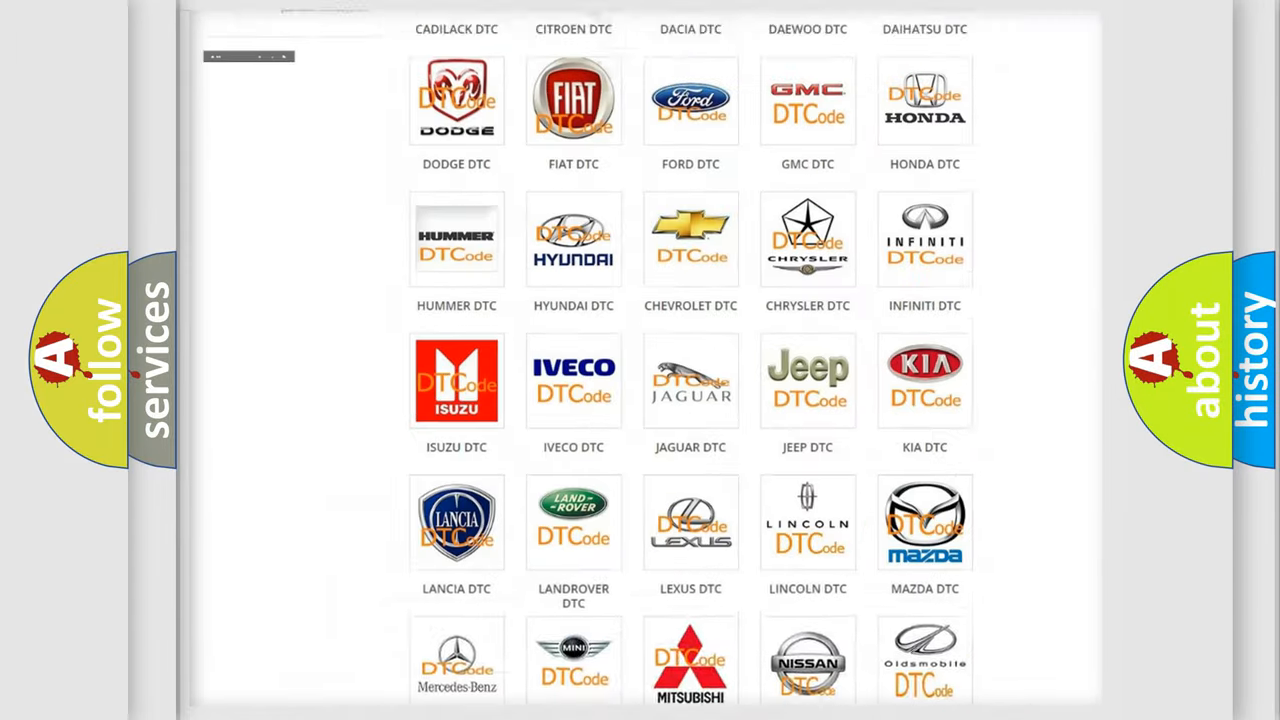
Choose the DODGE DTC logo and scroll through its list of subcategory codes.
scroll("up", 3)
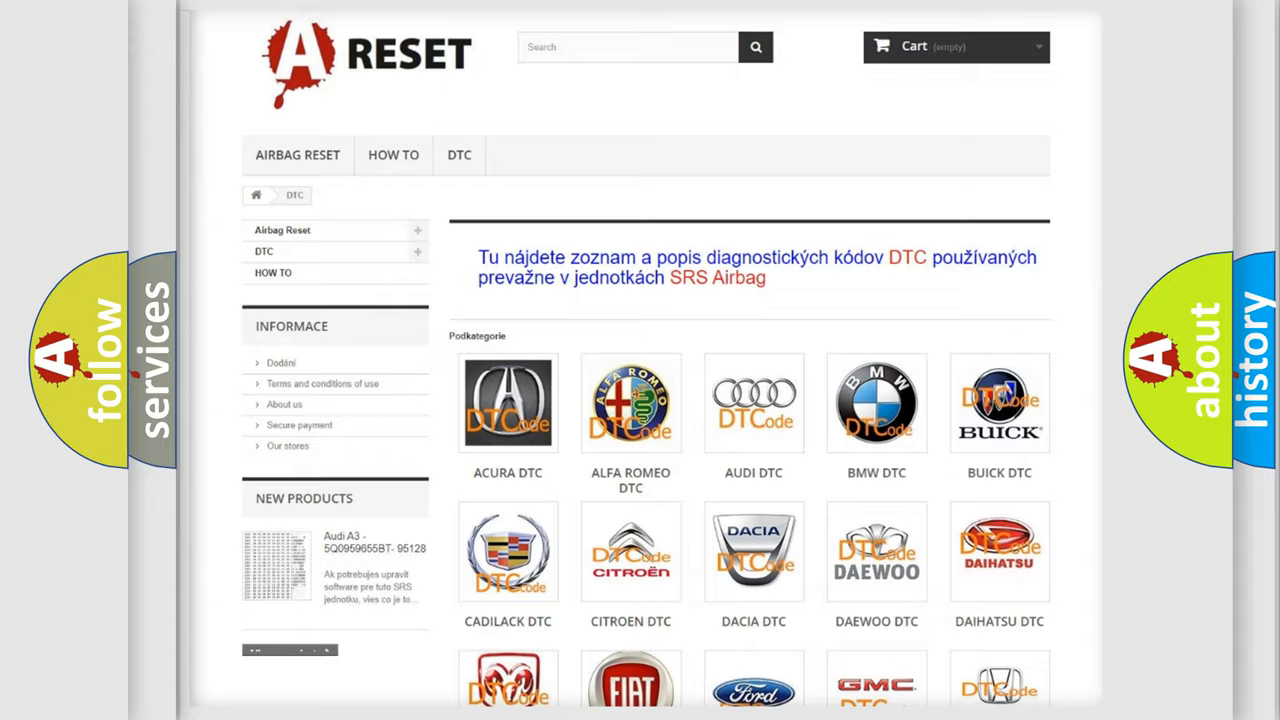
scroll("down", 3)
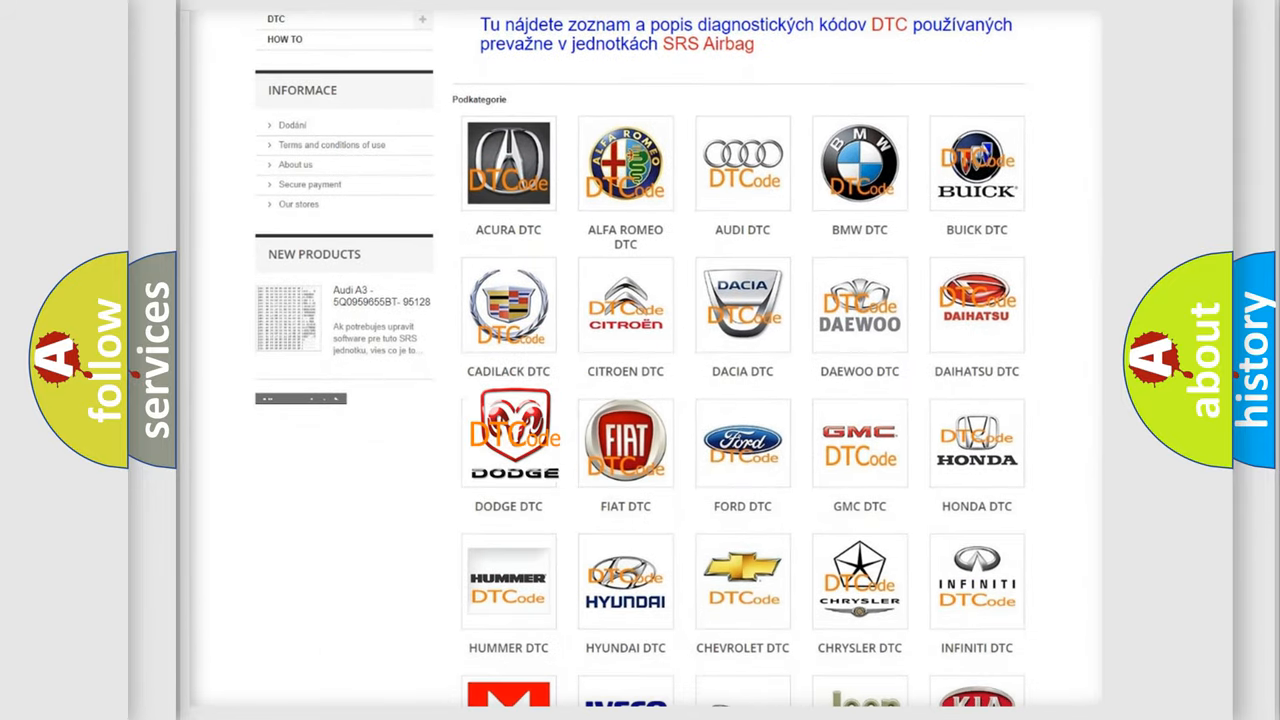
left_click(508, 440)
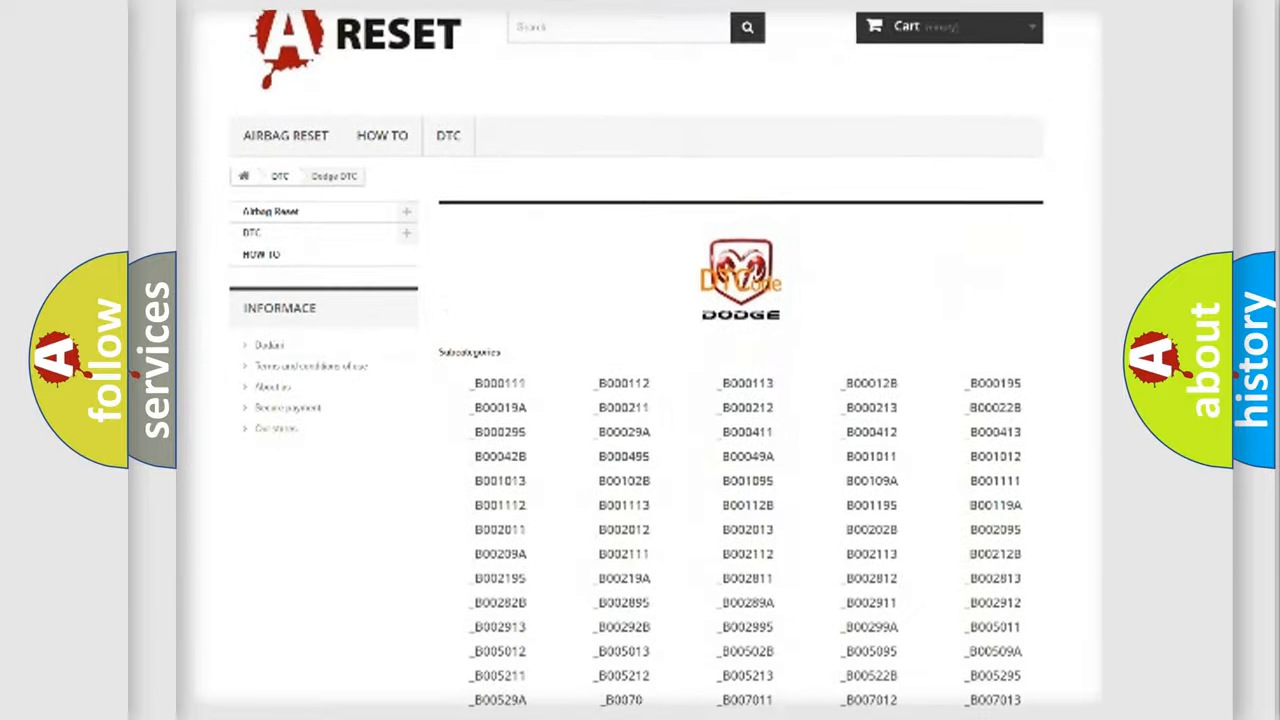
scroll("down", 3)
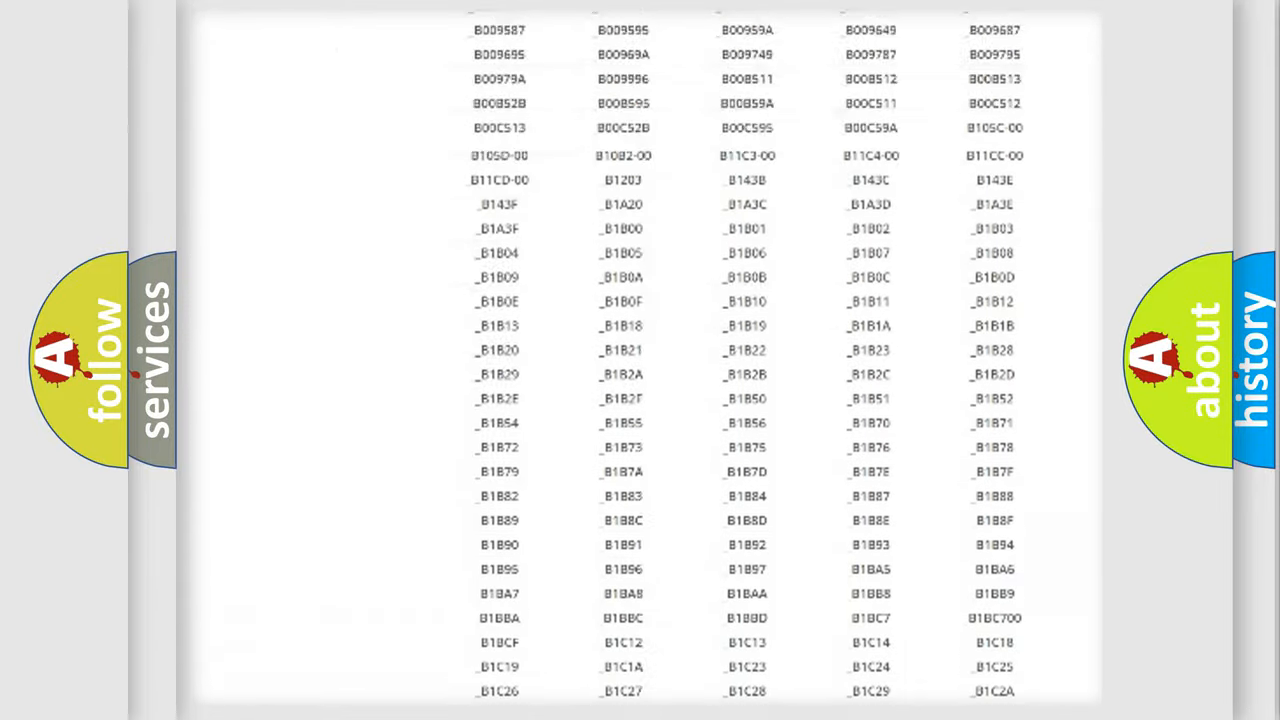
scroll("up", 3)
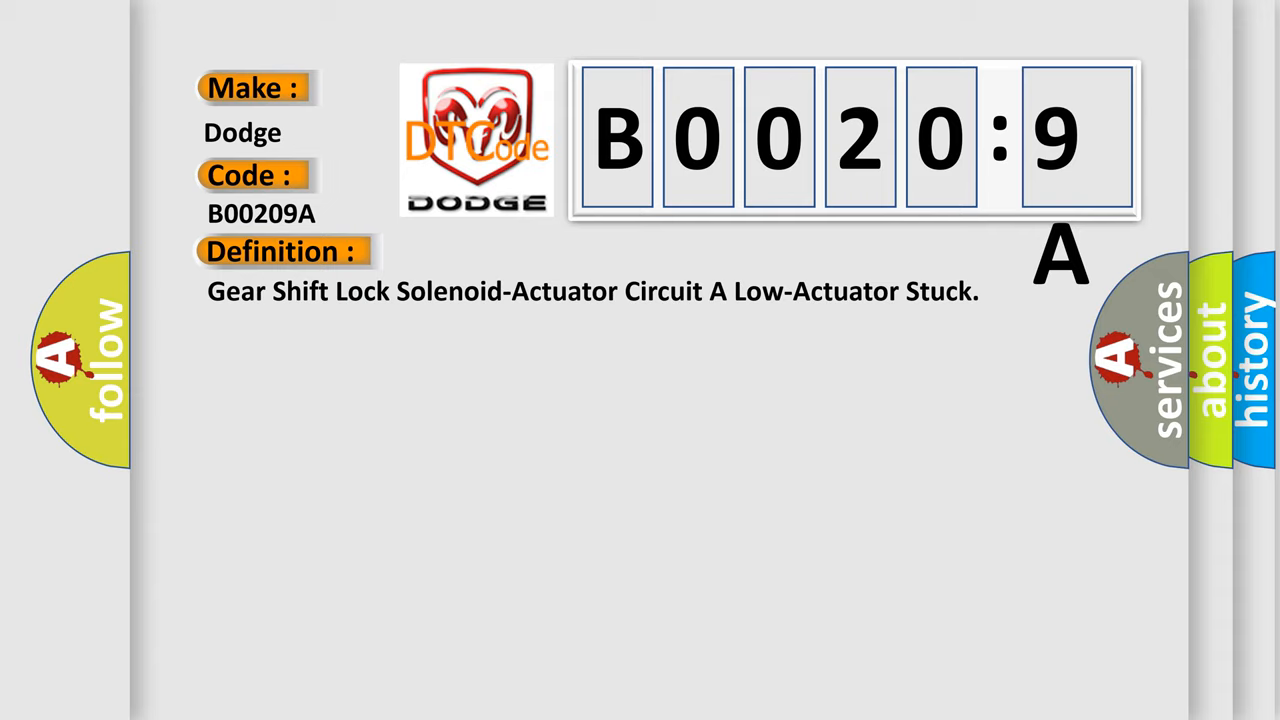
Show the detailed Description text for Dodge code B00209A under its definition.
left_click(520, 252)
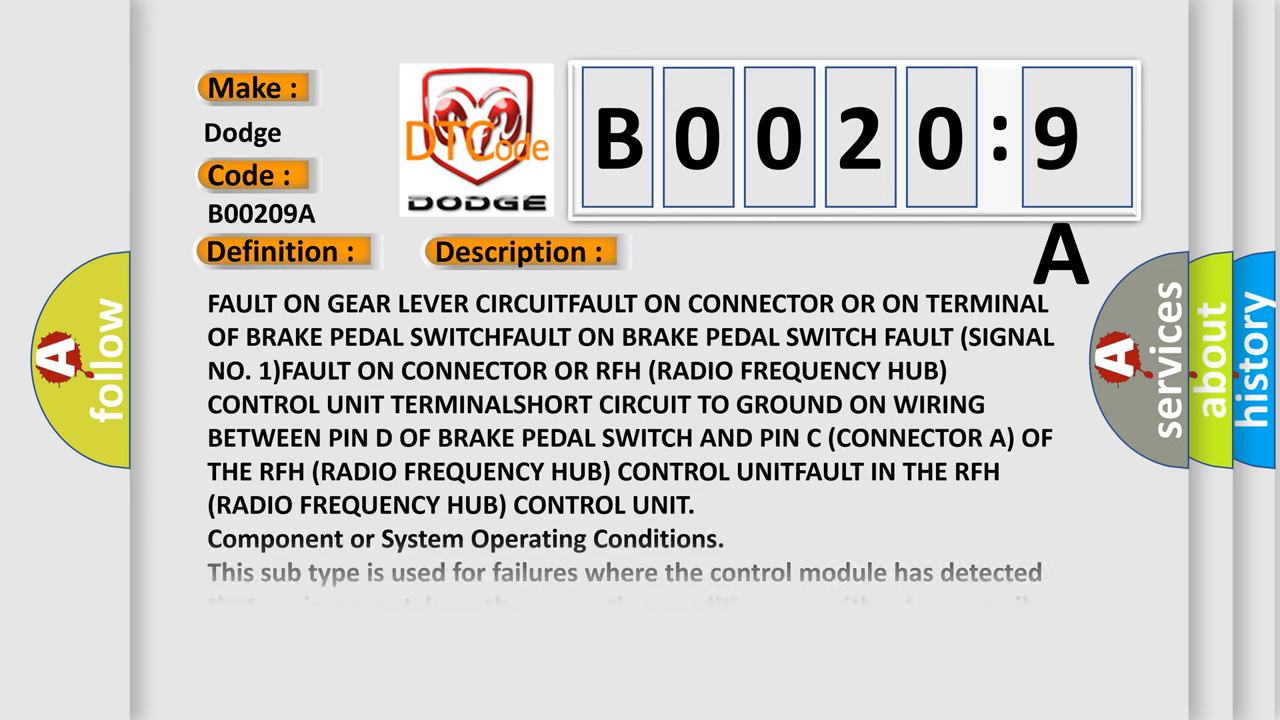
Scroll the B00209A description down to its final operating-conditions paragraph and back up.
scroll("down", 3)
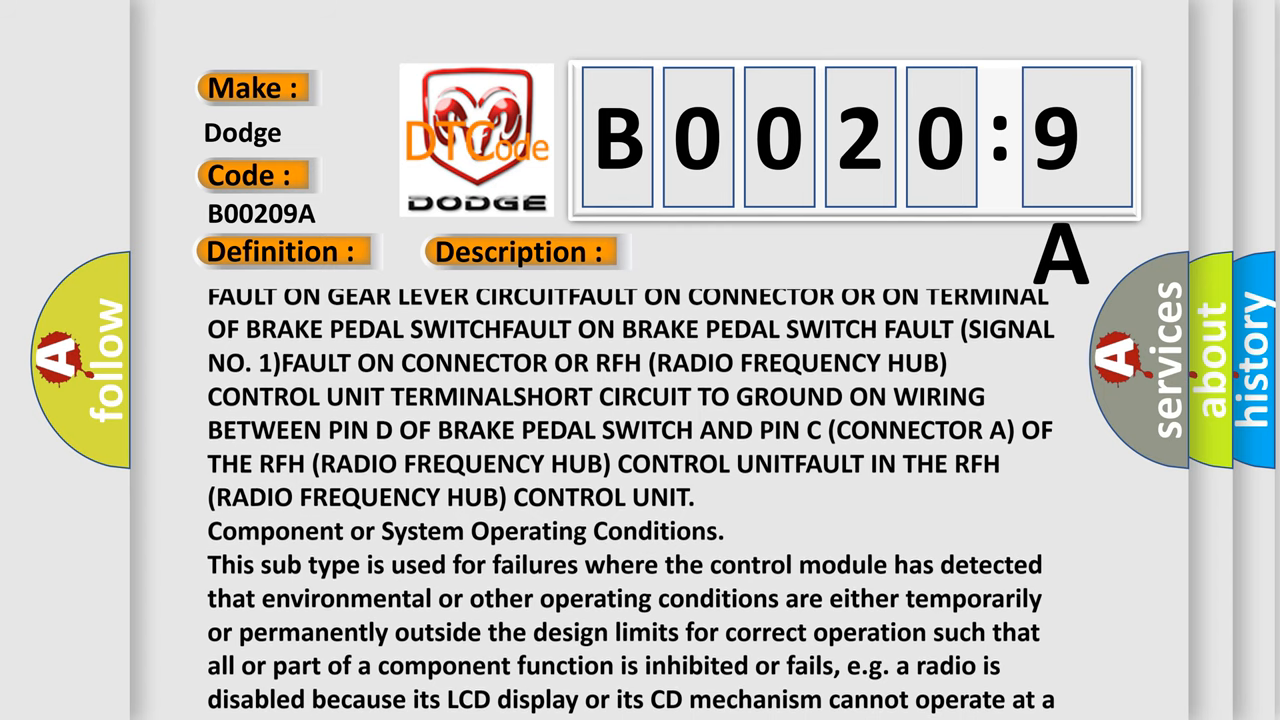
scroll("down", 3)
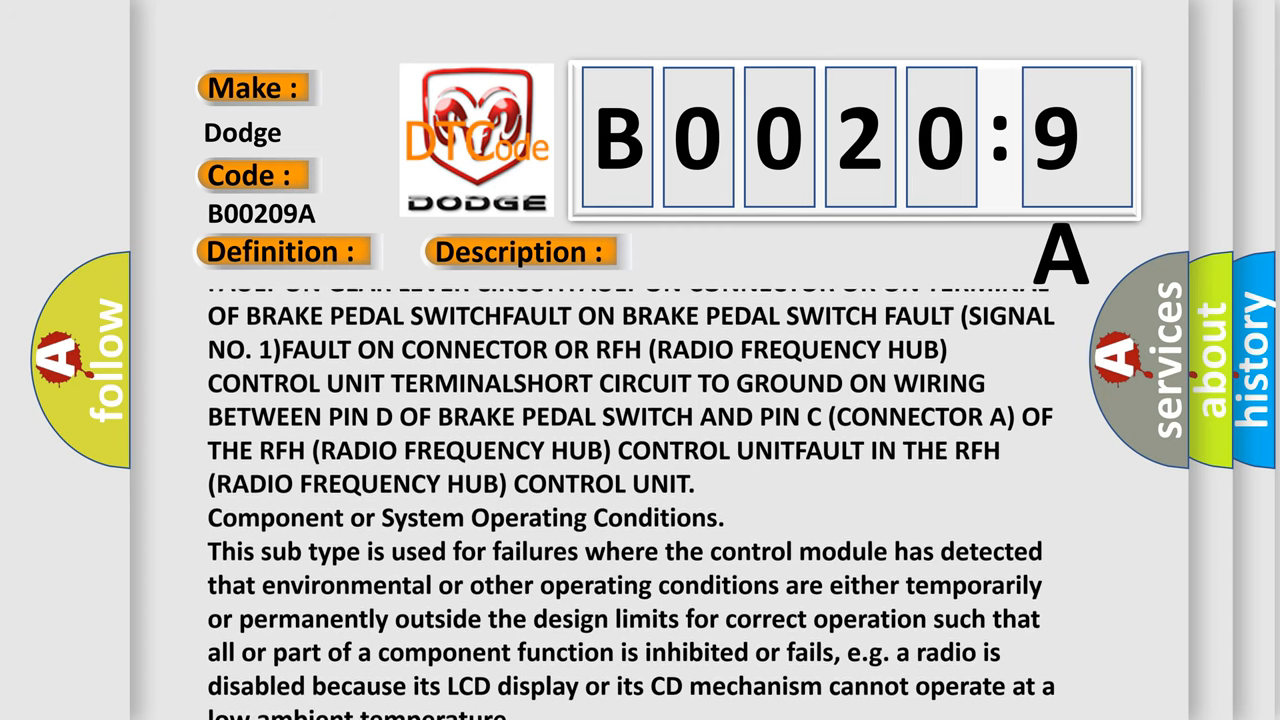
scroll("down", 3)
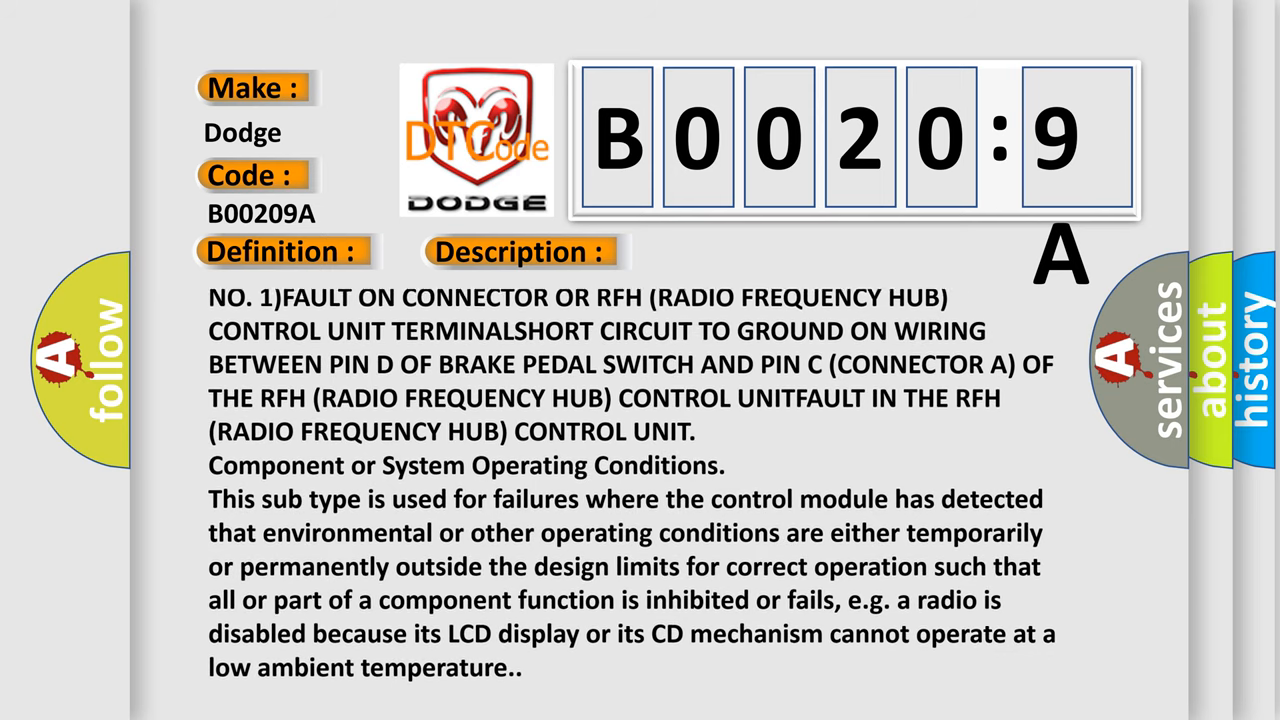
scroll("down", 3)
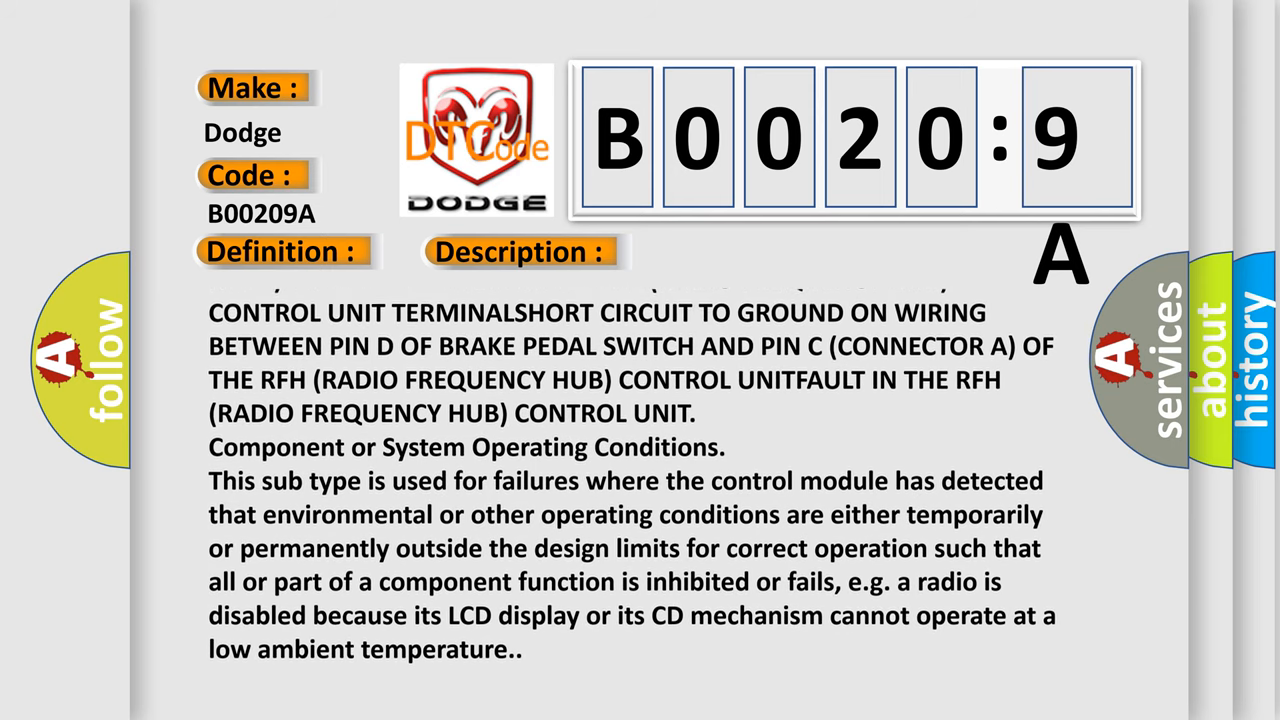
scroll("up", 3)
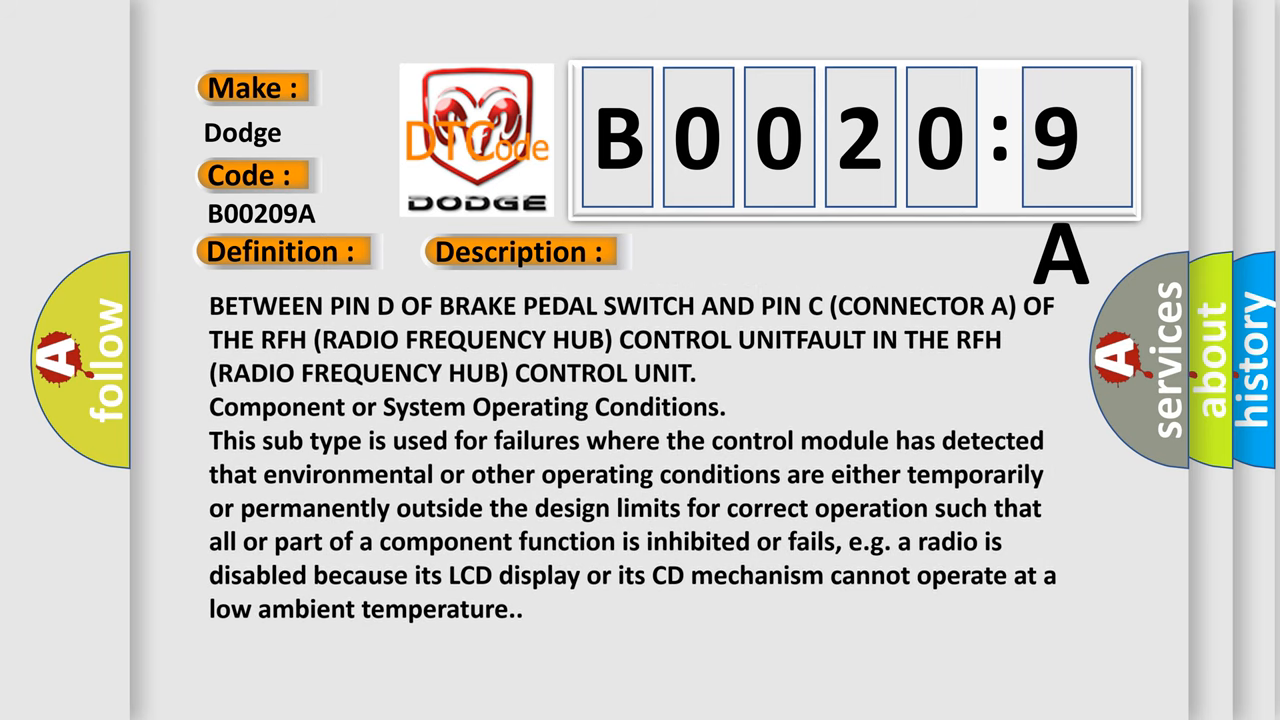
scroll("down", 3)
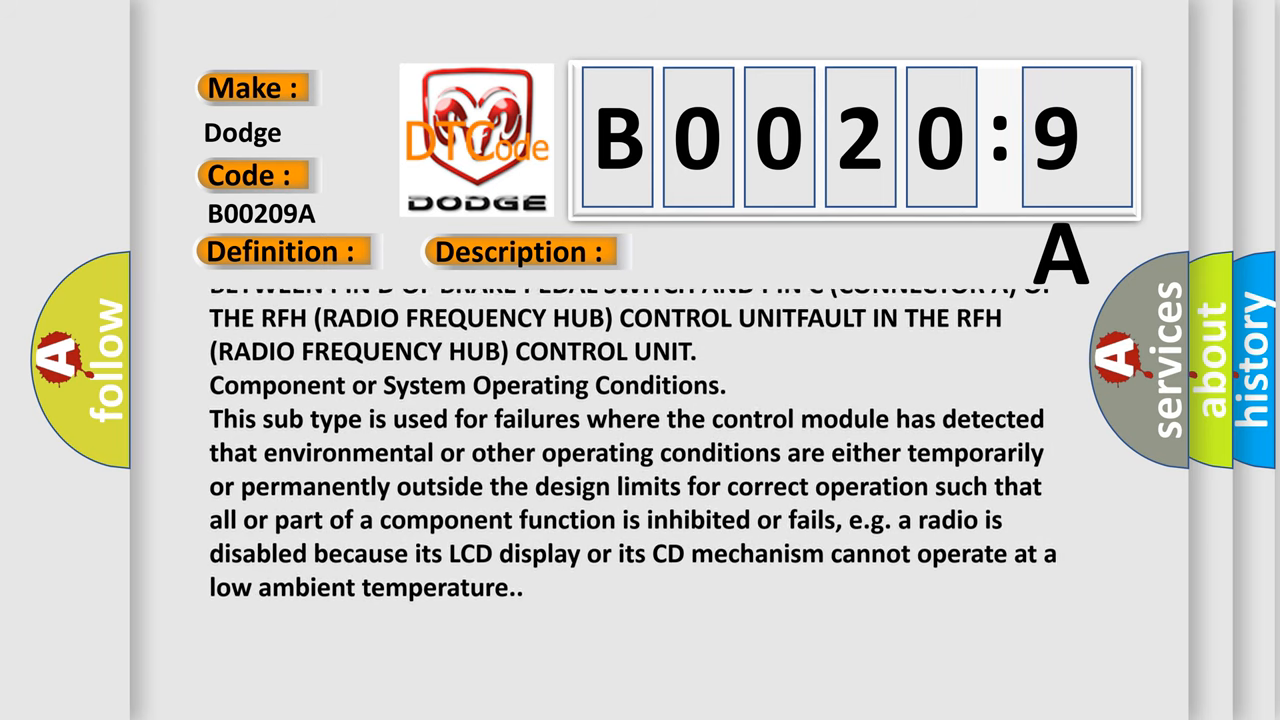
scroll("up", 3)
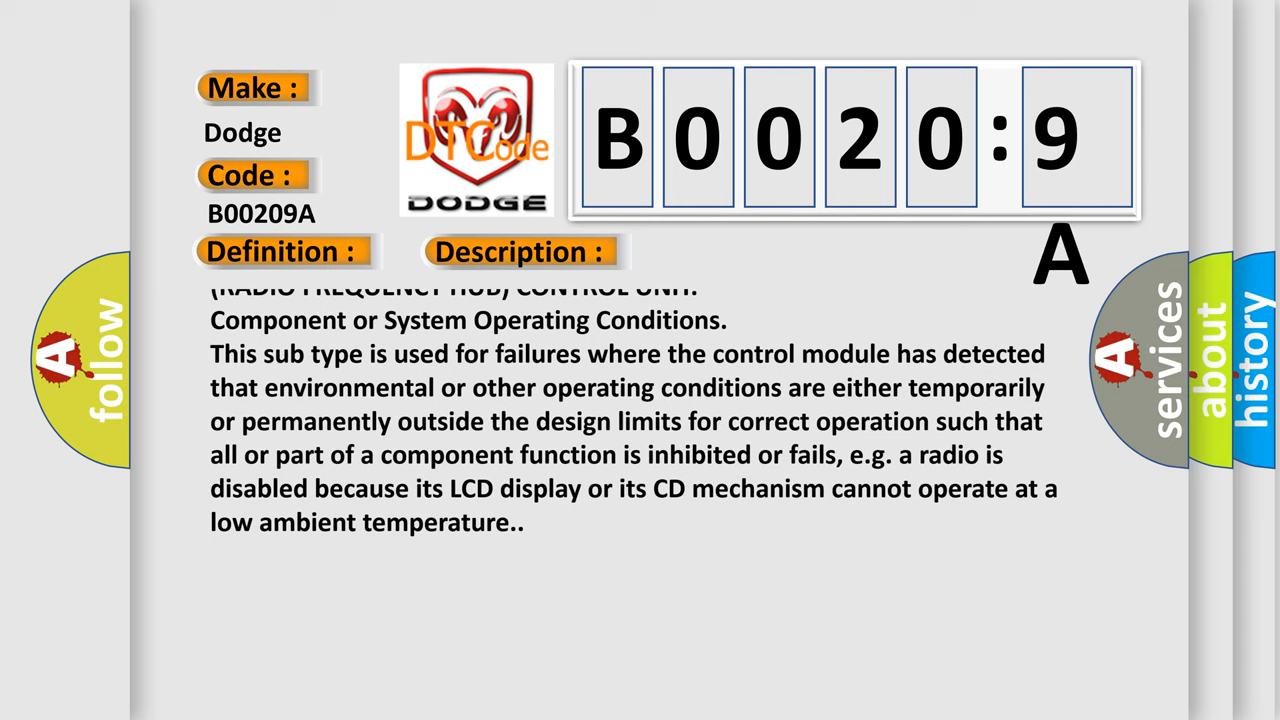
scroll("up", 3)
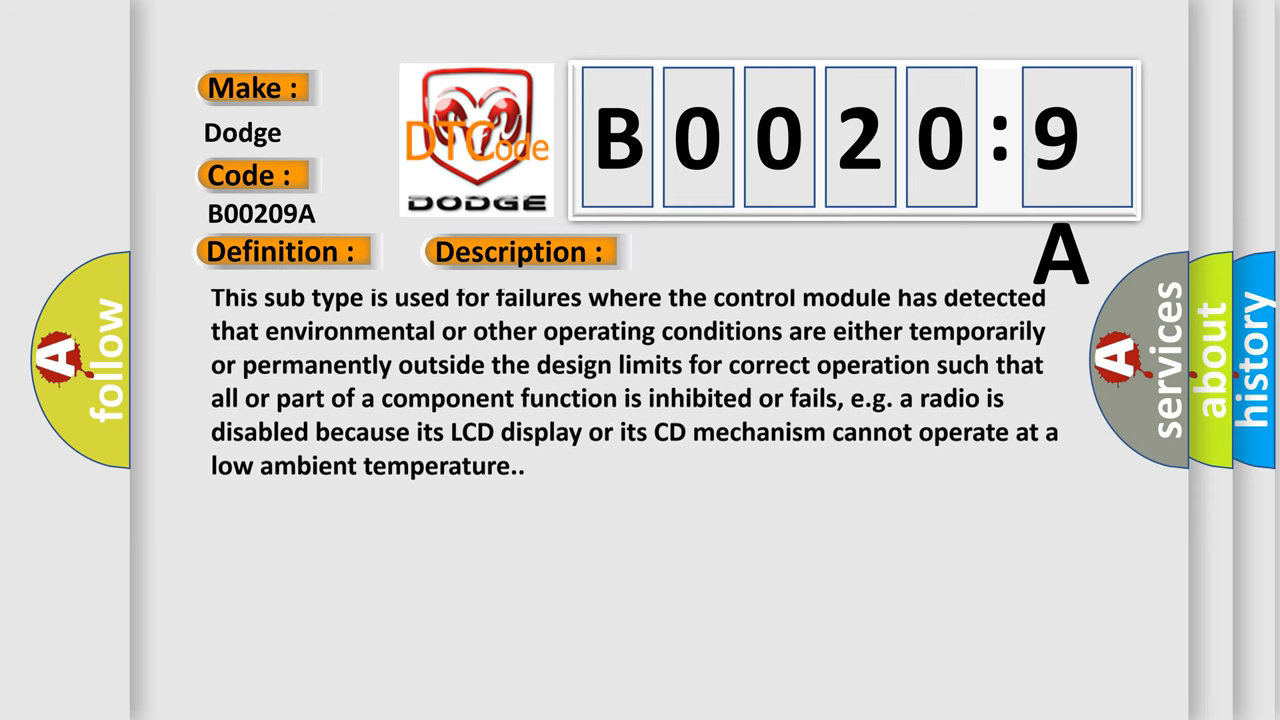
scroll("up", 3)
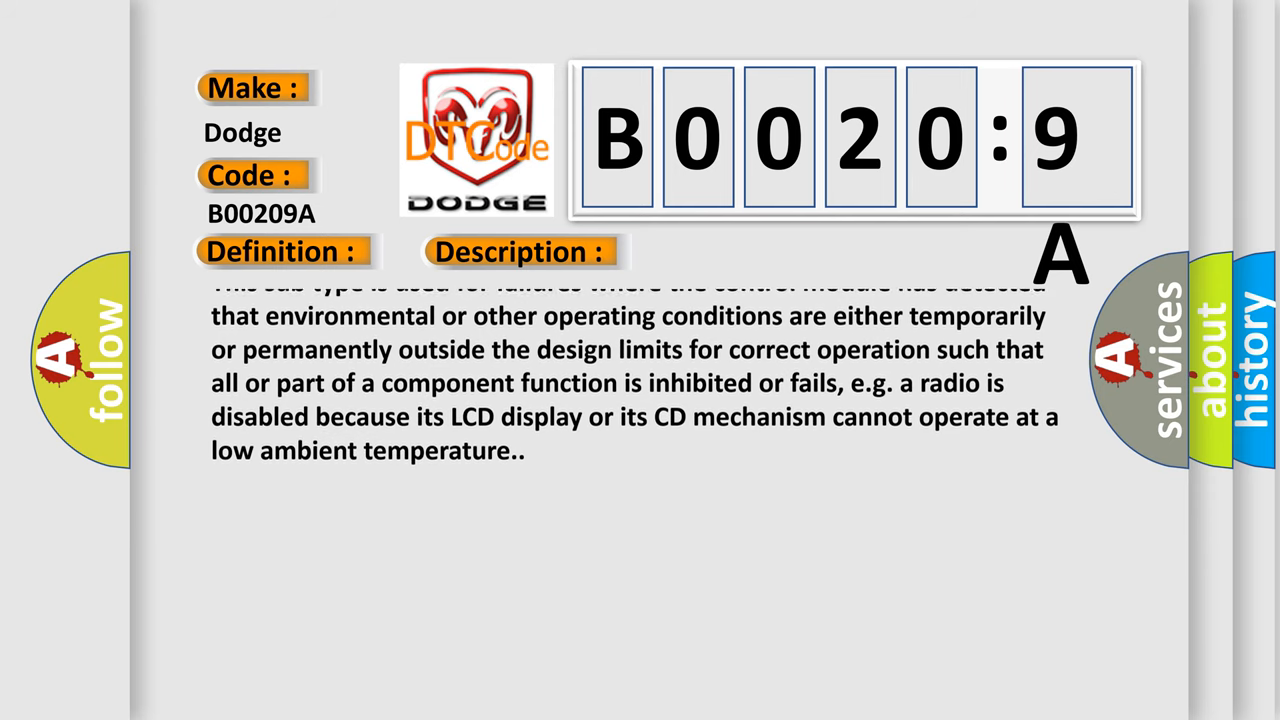